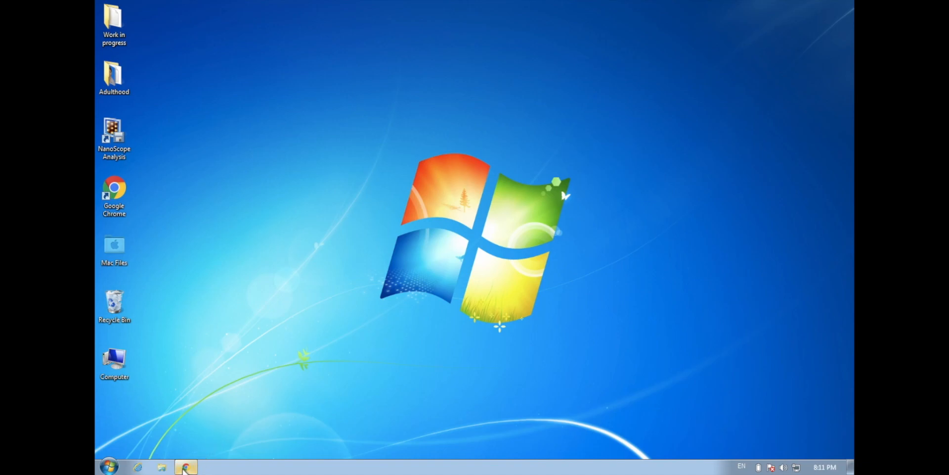
- Bring up Chrome on the Shopee listing for the 3.3v CH341a programmer and read down it
left_click(186, 467)
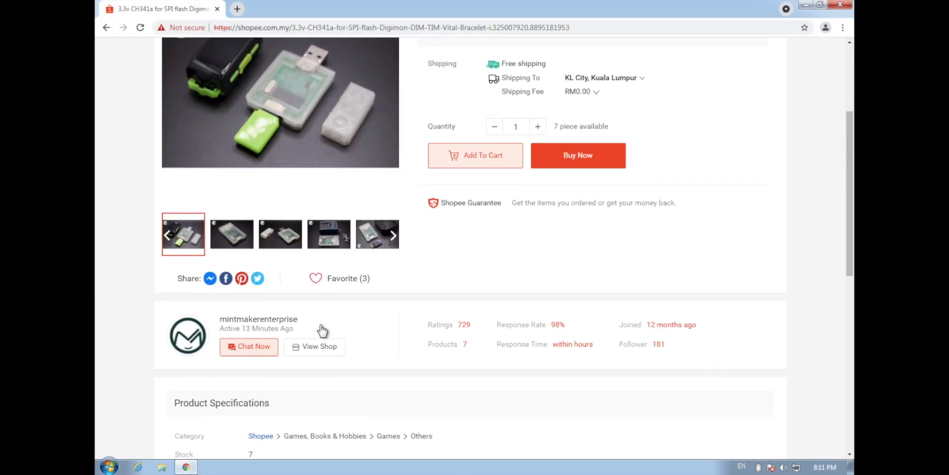
scroll("down", 3)
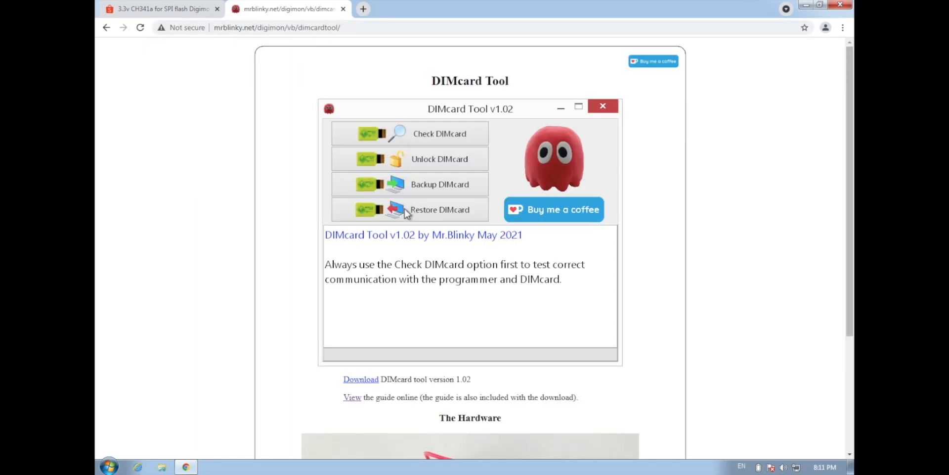
- Download the DIMcard tool version 1.02 archive (dimcardtool.zip) from the mrblinky.net page
scroll("down", 3)
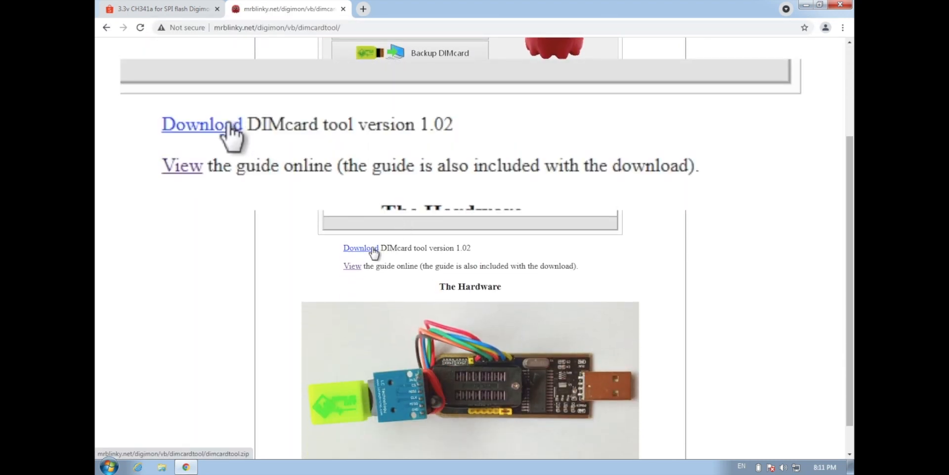
left_click(202, 124)
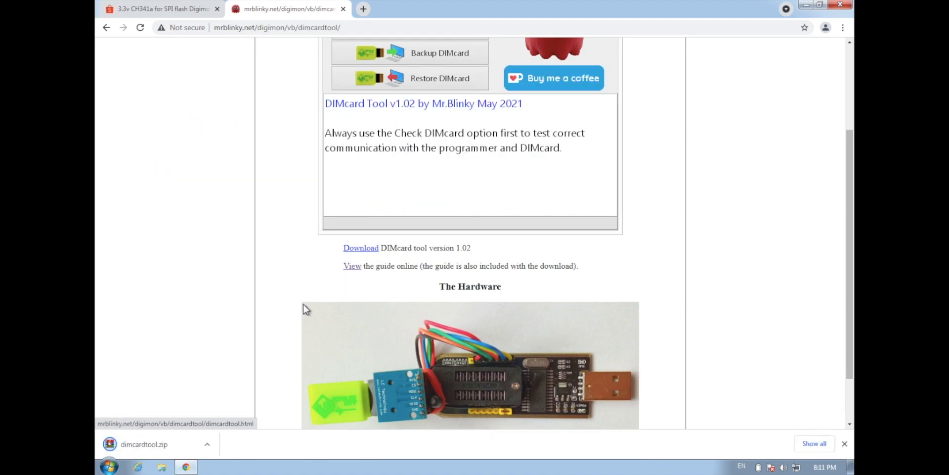
mouse_move(176, 451)
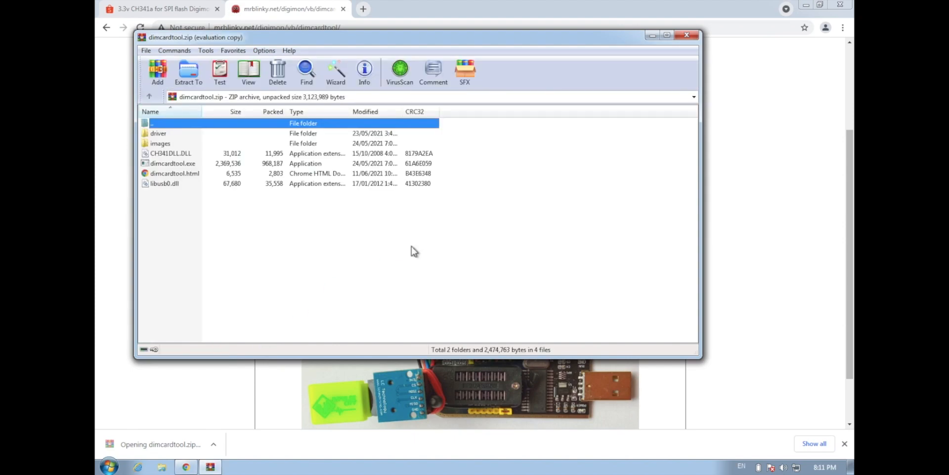
- Extract the archive into a new dimcardtool folder created on the Desktop
left_click(187, 72)
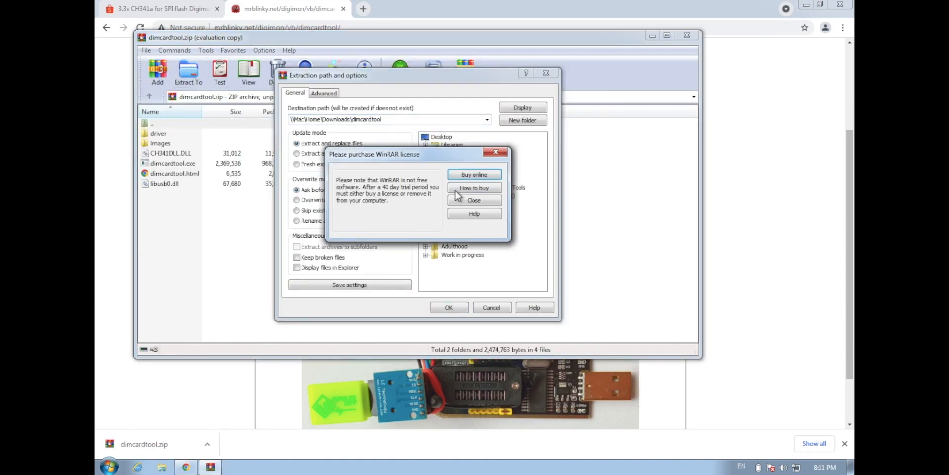
left_click(474, 200)
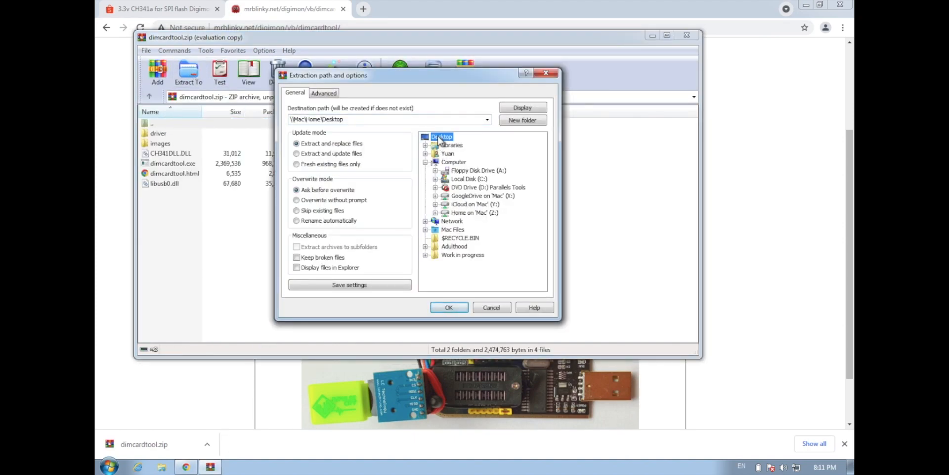
left_click(522, 119)
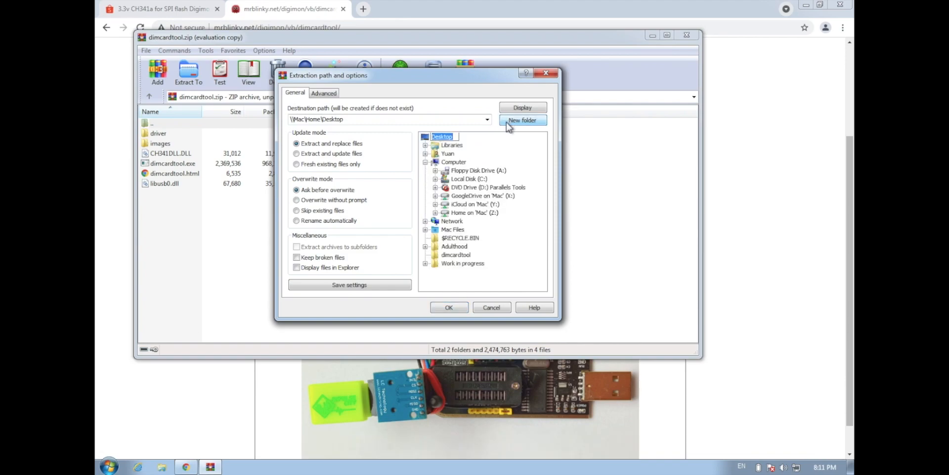
mouse_move(476, 265)
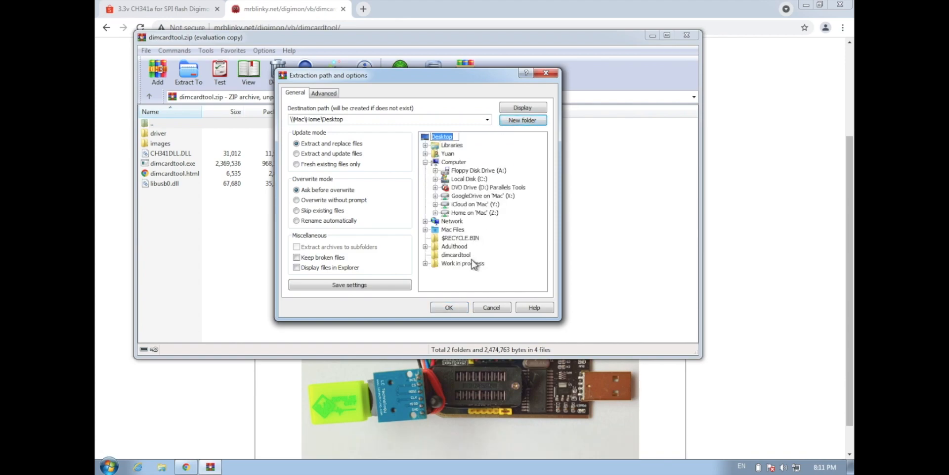
left_click(456, 254)
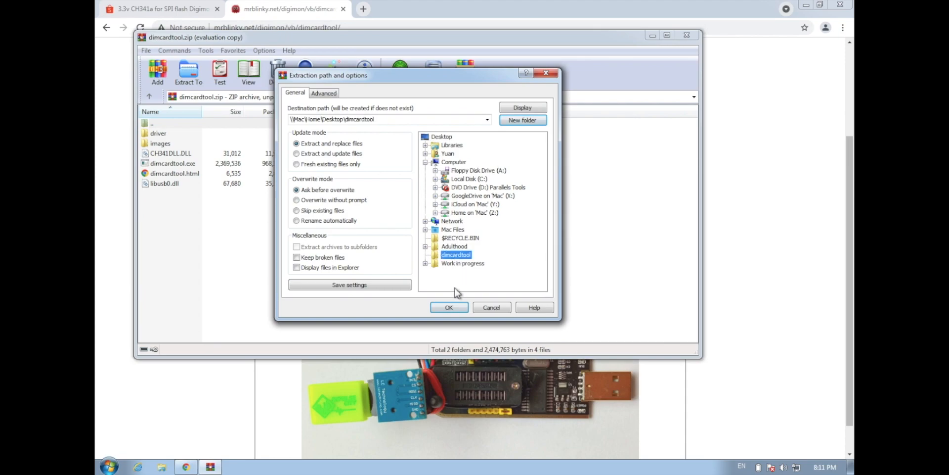
left_click(449, 307)
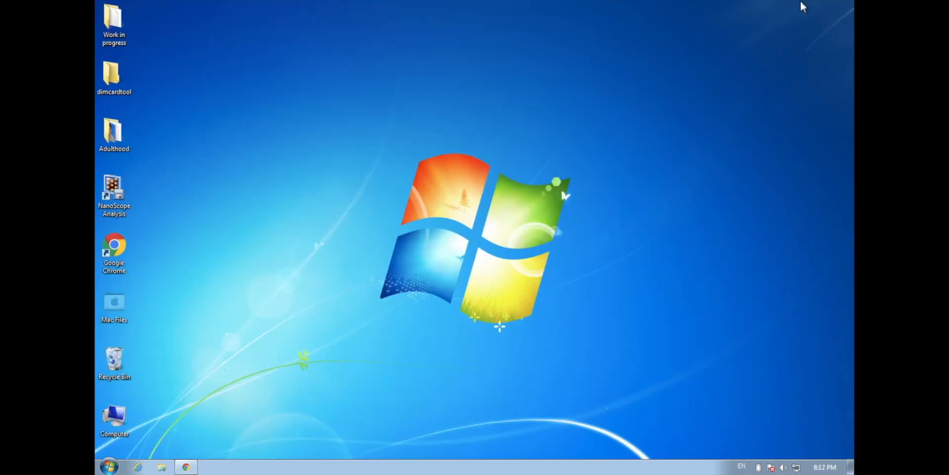
- Go into the Desktop dimcardtool folder and its driver subfolder with the CH341 driver files
double_click(113, 77)
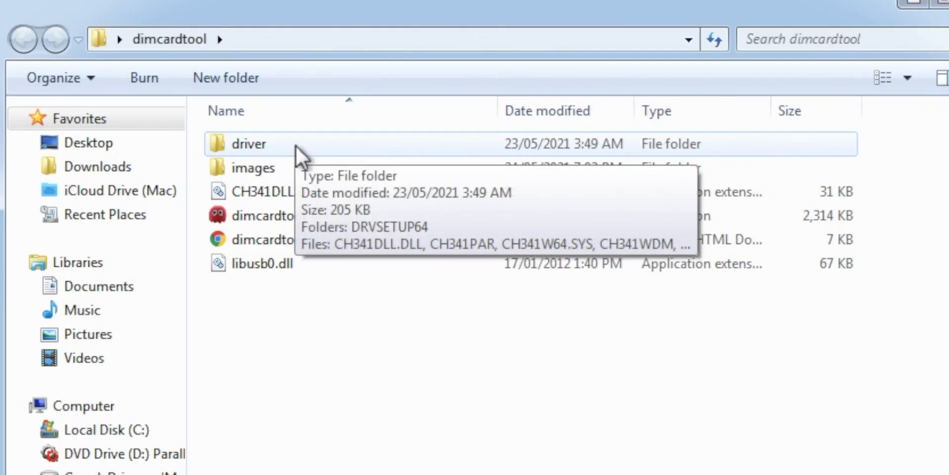
double_click(248, 143)
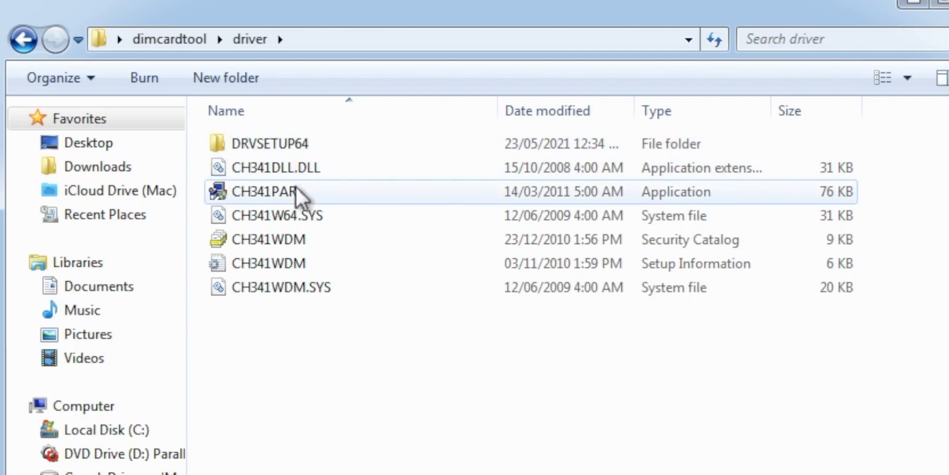
- Run CH341PAR with admin rights, install the CH341 driver, acknowledge the successful pre-install and close the folder
double_click(264, 191)
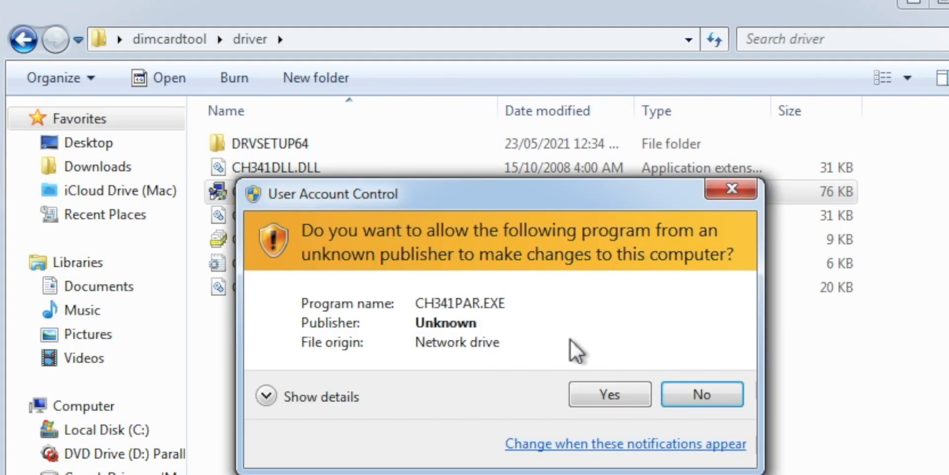
left_click(609, 394)
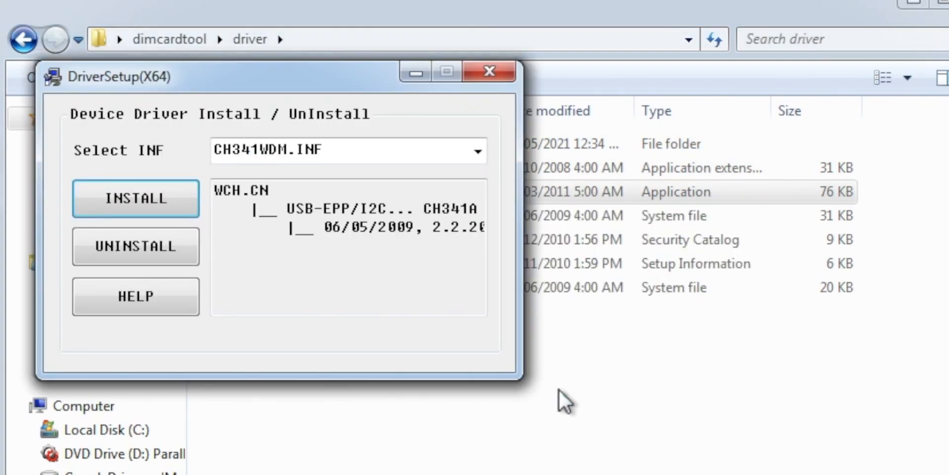
mouse_move(101, 199)
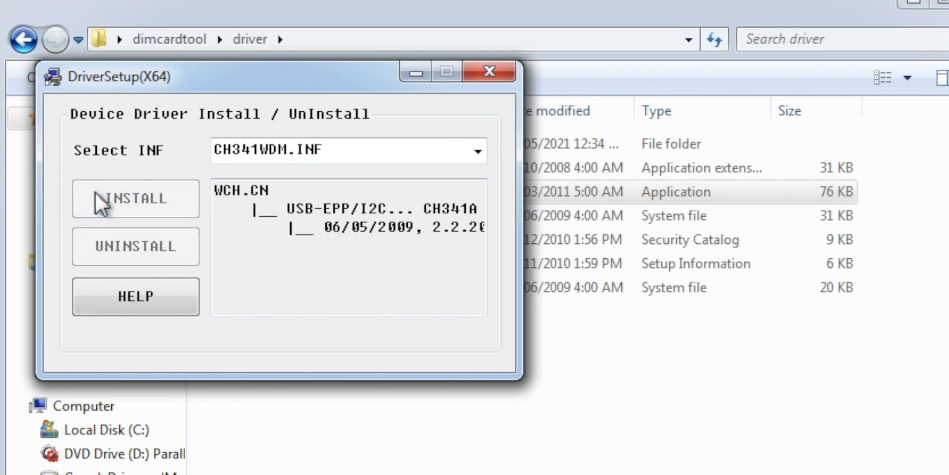
left_click(135, 198)
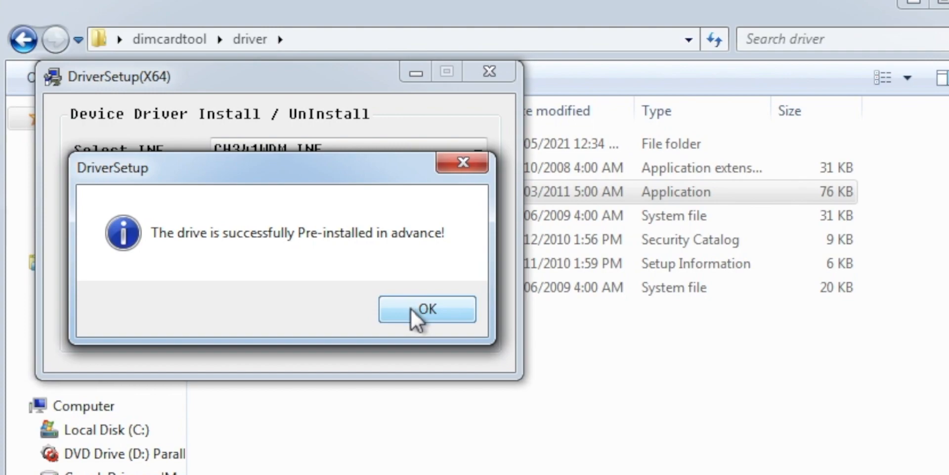
left_click(427, 309)
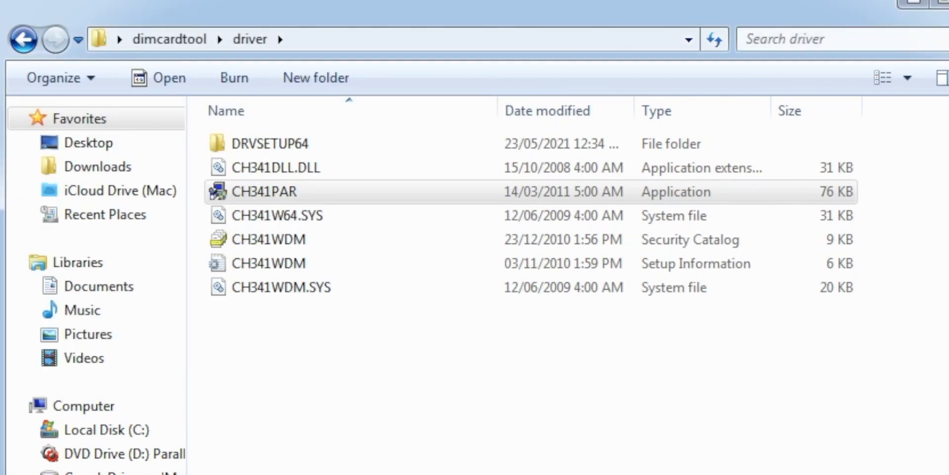
left_click(108, 466)
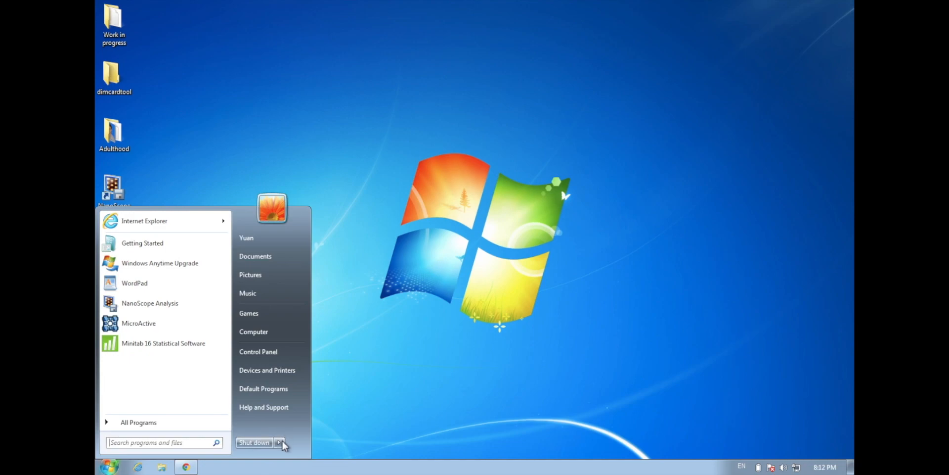
- Restart Windows 7 from the Start menu so the CH341 driver takes effect
left_click(279, 442)
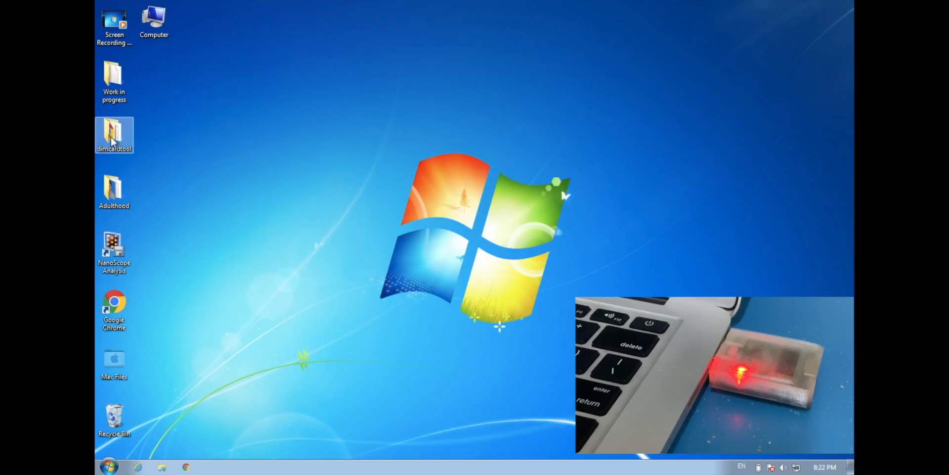
- Launch the dimcardtool application from the Desktop dimcardtool folder
double_click(113, 134)
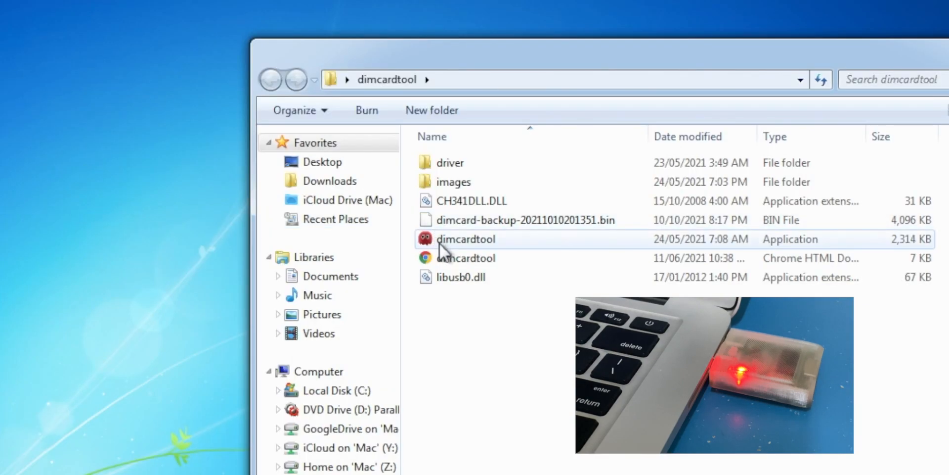
double_click(466, 238)
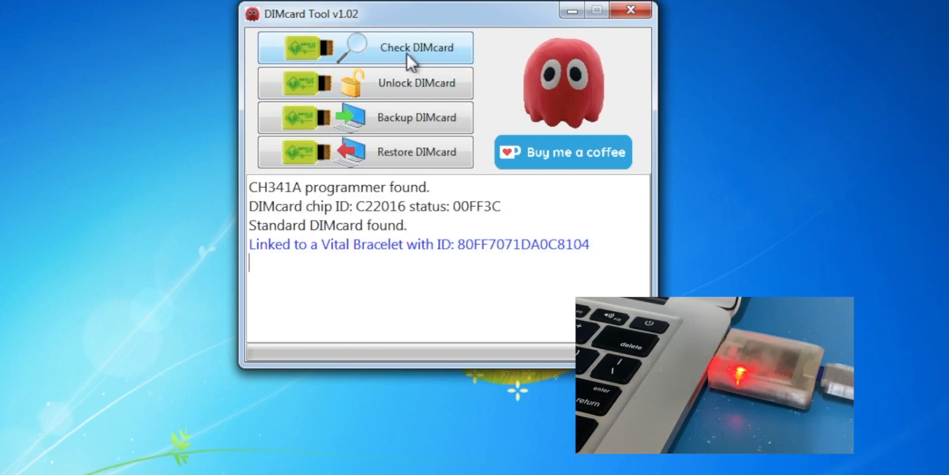
mouse_move(409, 84)
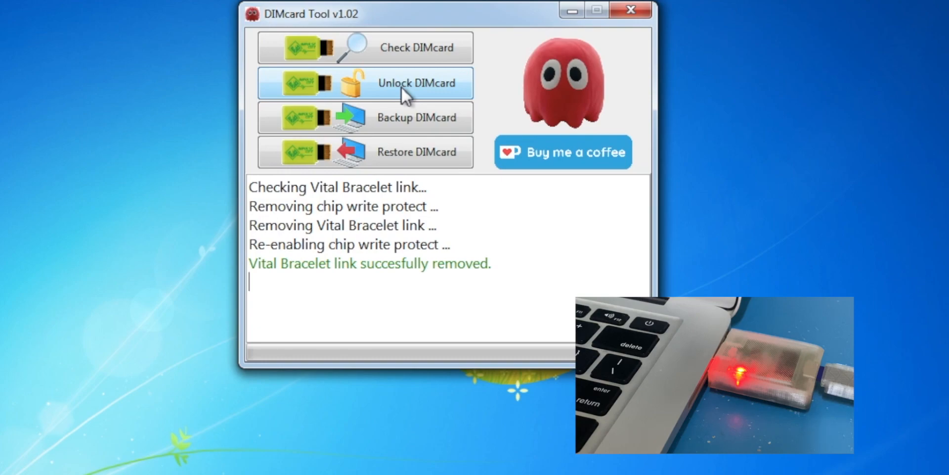
- Start a backup of the DIMcard's contents, bringing up the Save file as dialog
left_click(364, 48)
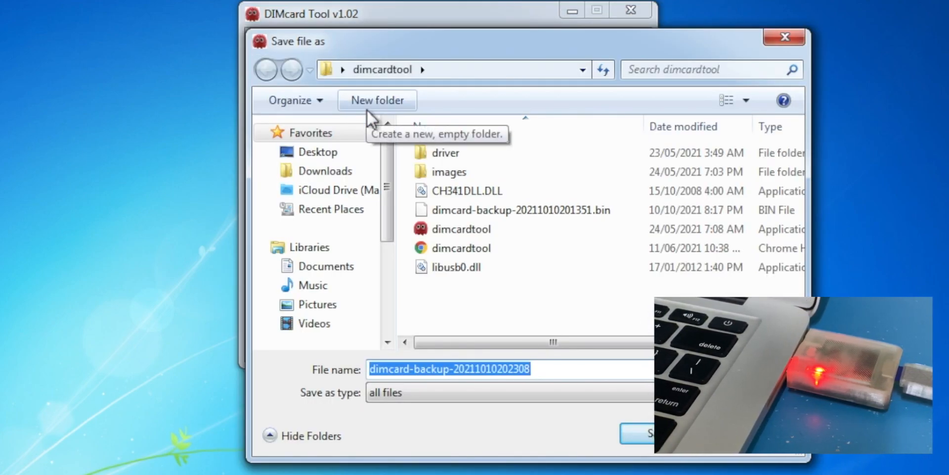
- Save the .bin backup into dimcardtool, then recheck that the DIMcard is linked to no Vital Bracelet
left_click(648, 433)
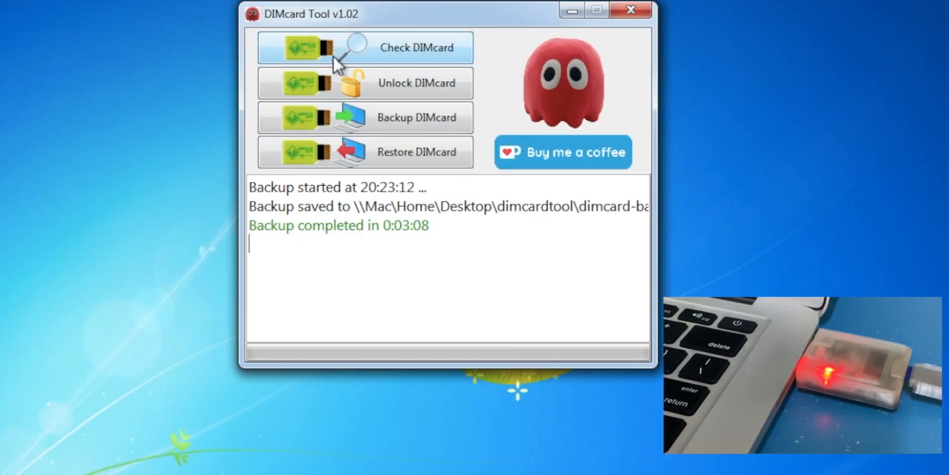
left_click(363, 47)
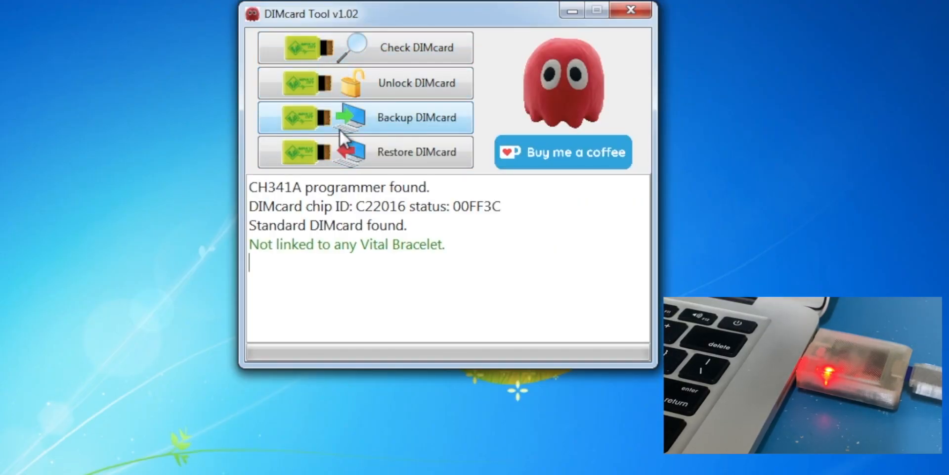